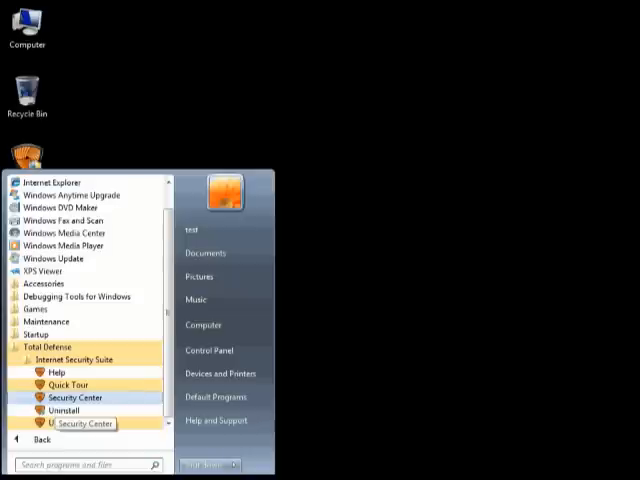
Step: Launch Total Defense Security Center and reach its Keep My Kids Safe parent settings
click(72, 398)
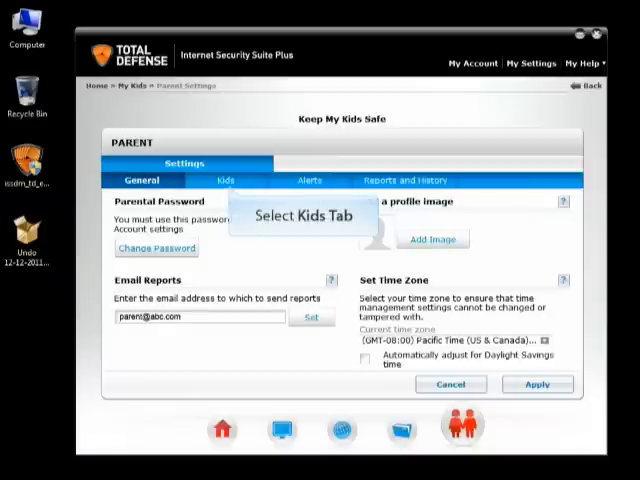
Step: Start a new user profile named Kid from the Kids settings, reaching the Kid's Profile step
click(228, 180)
text(Kid1)
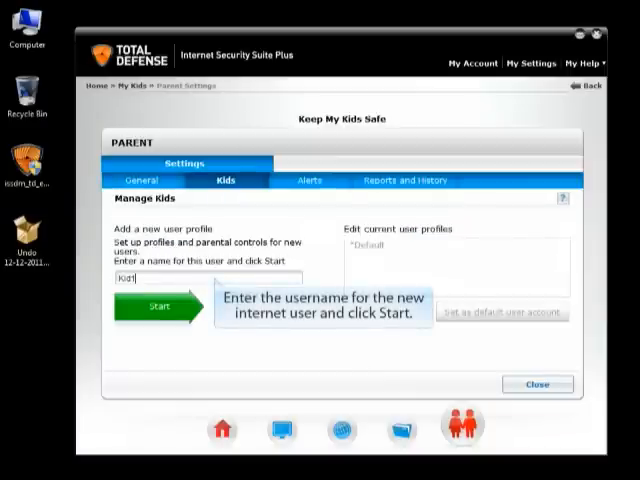
click(156, 306)
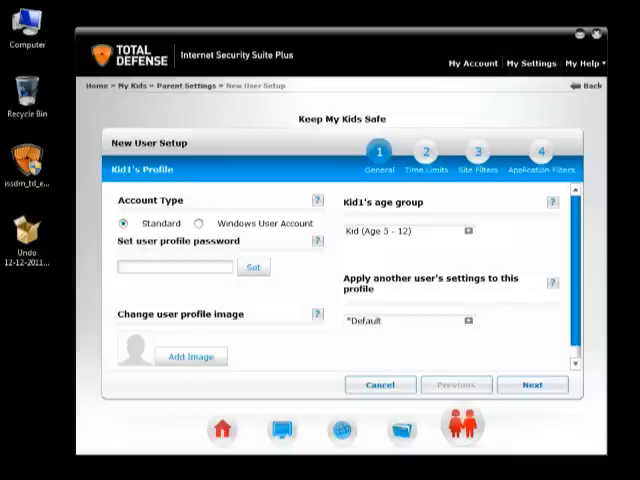
Step: Link Kid to a Windows user account as Teen (Age 13-18), keep time limits allowed, reach site filters
click(212, 224)
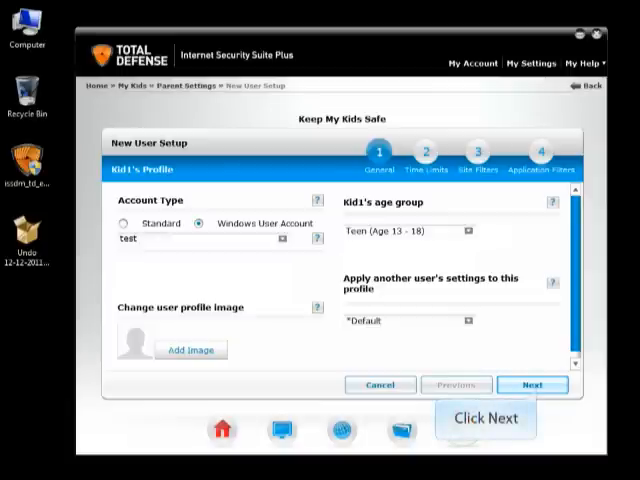
click(532, 384)
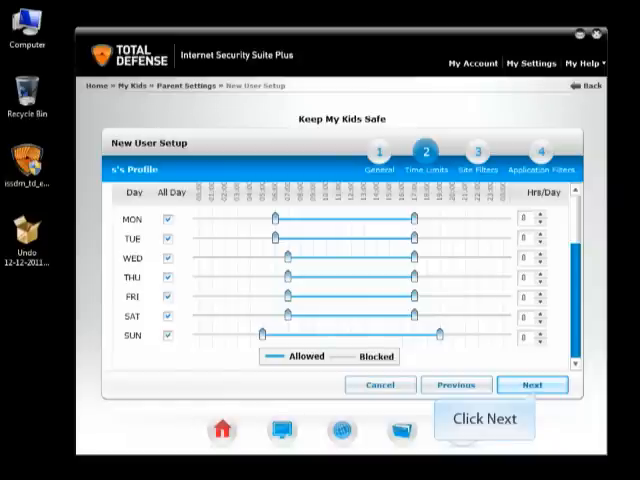
click(532, 384)
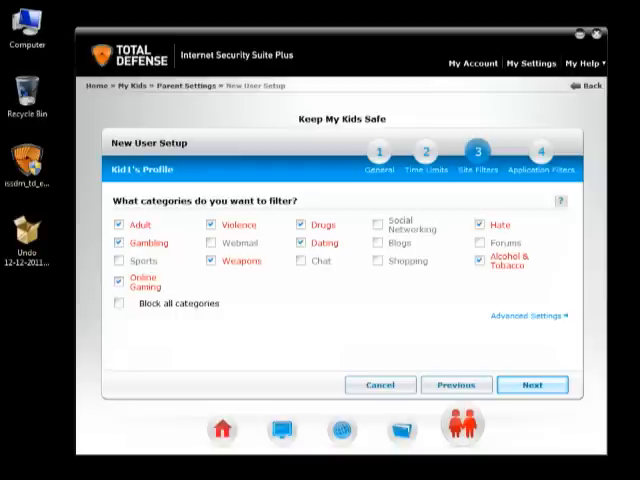
Step: Accept the default site filter categories and reach the Application Filters step
click(532, 384)
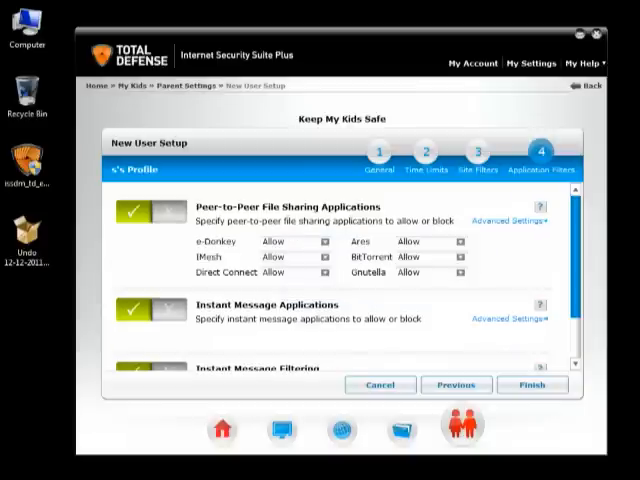
scroll(down, 3)
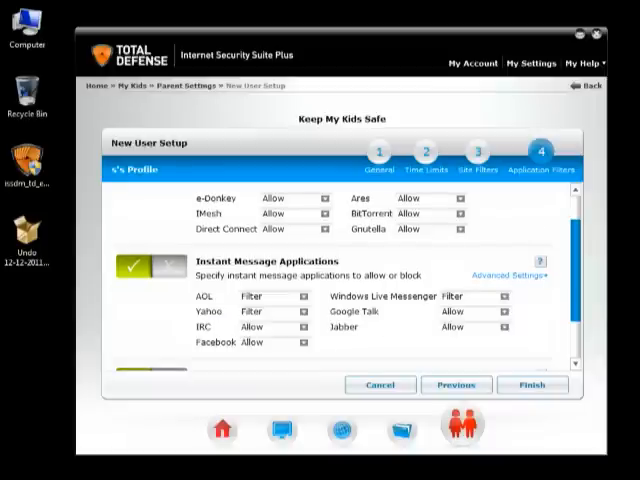